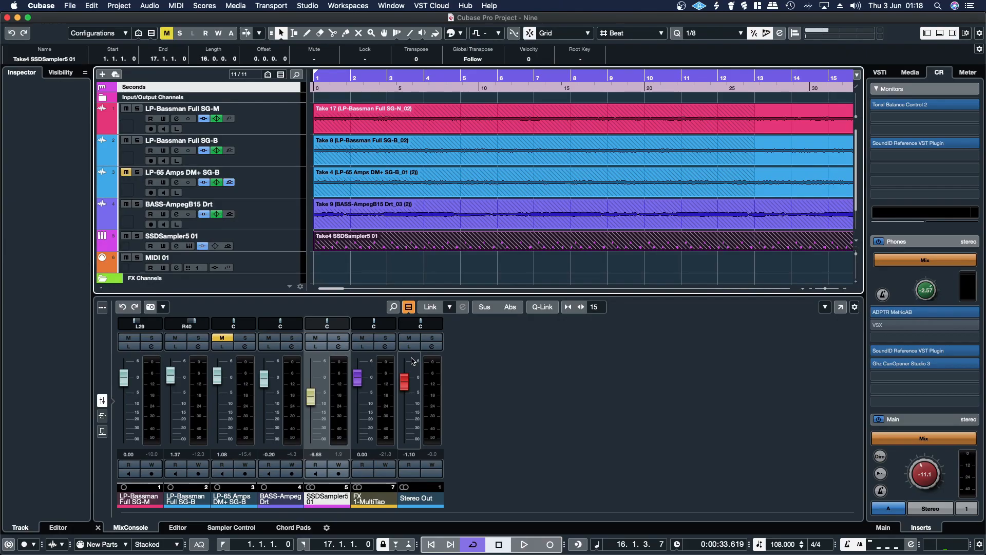
pyautogui.moveTo(415, 365)
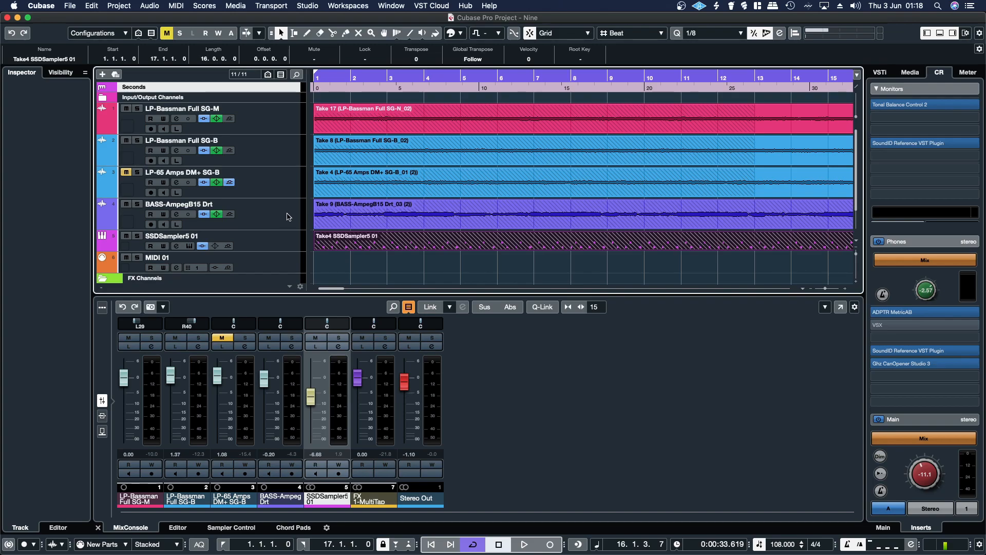
pyautogui.moveTo(294, 213)
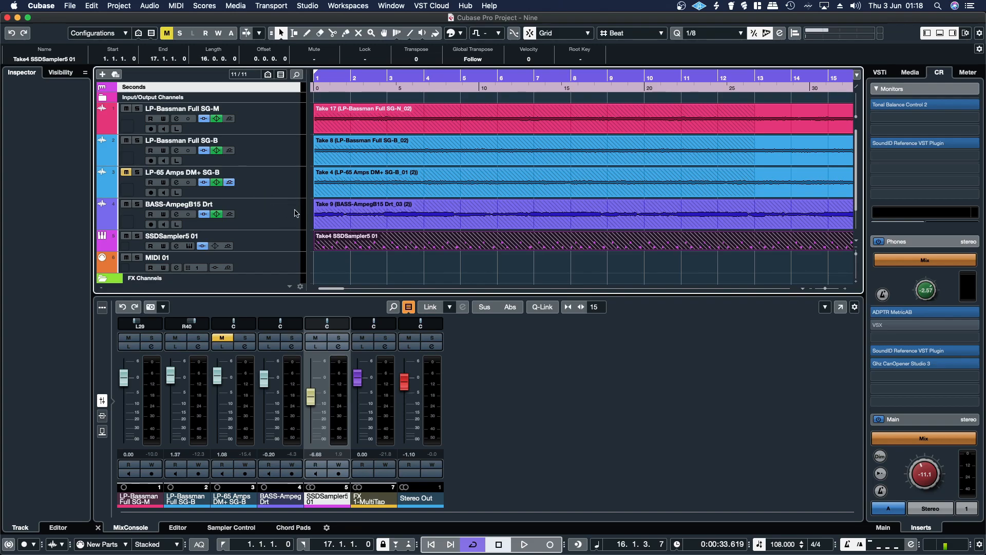
# Toggle record arm on the LP-65 Amps DM+ SG-B track, select it, expand its channel settings and bring up its context menu.
pyautogui.click(151, 193)
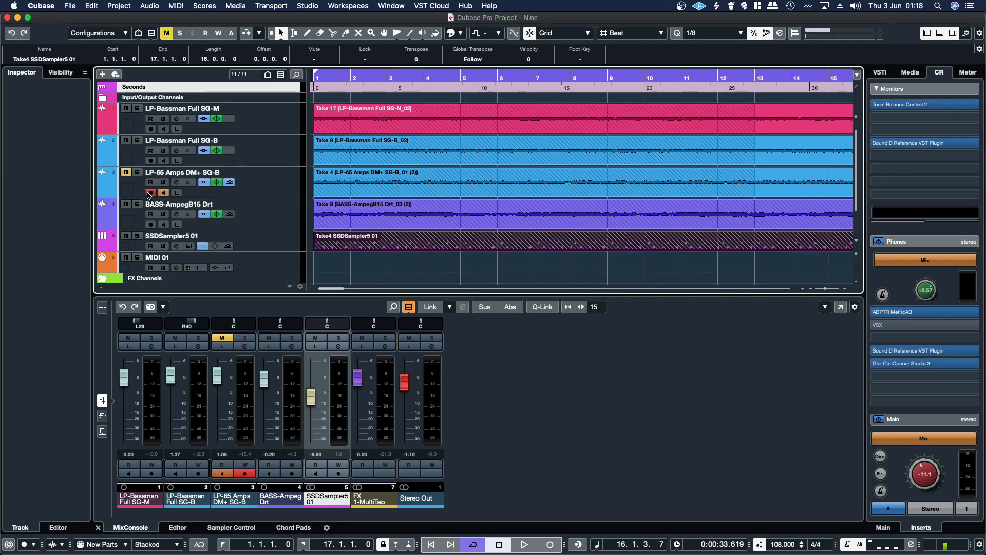
pyautogui.moveTo(151, 193)
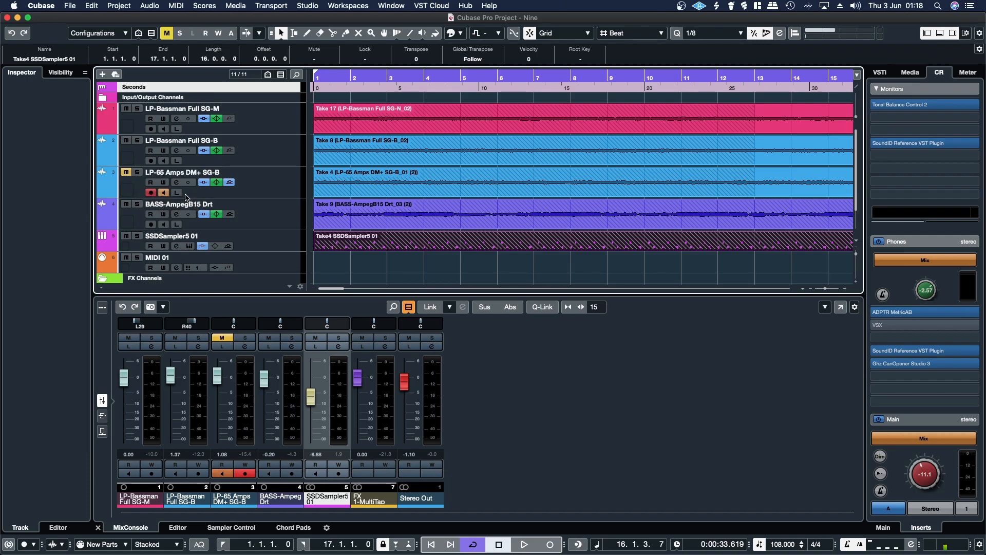
pyautogui.click(346, 110)
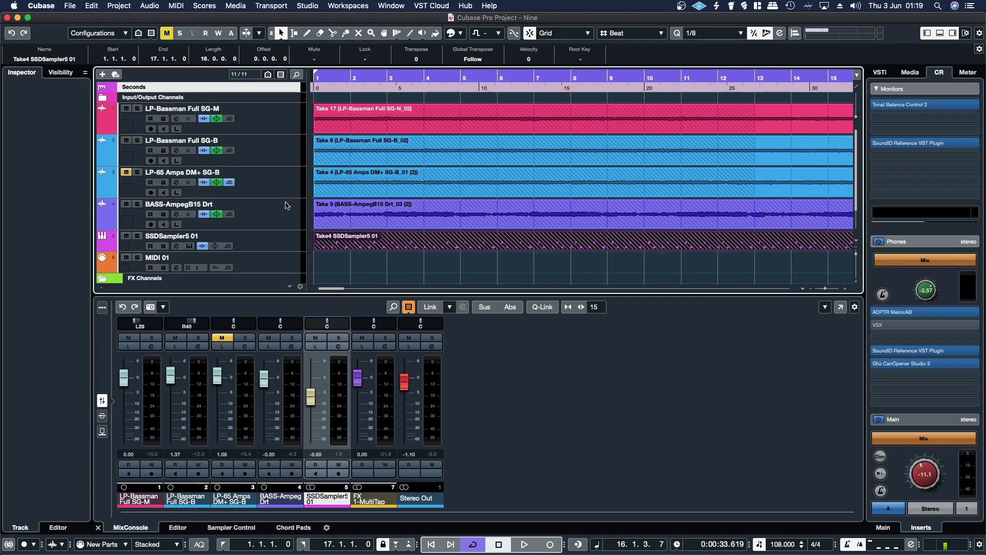
pyautogui.click(183, 171)
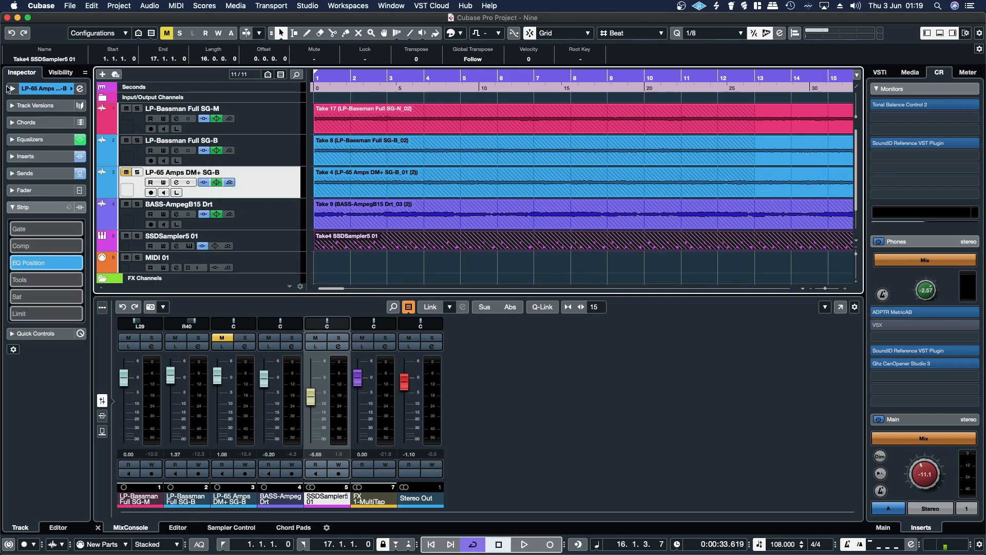
pyautogui.click(13, 88)
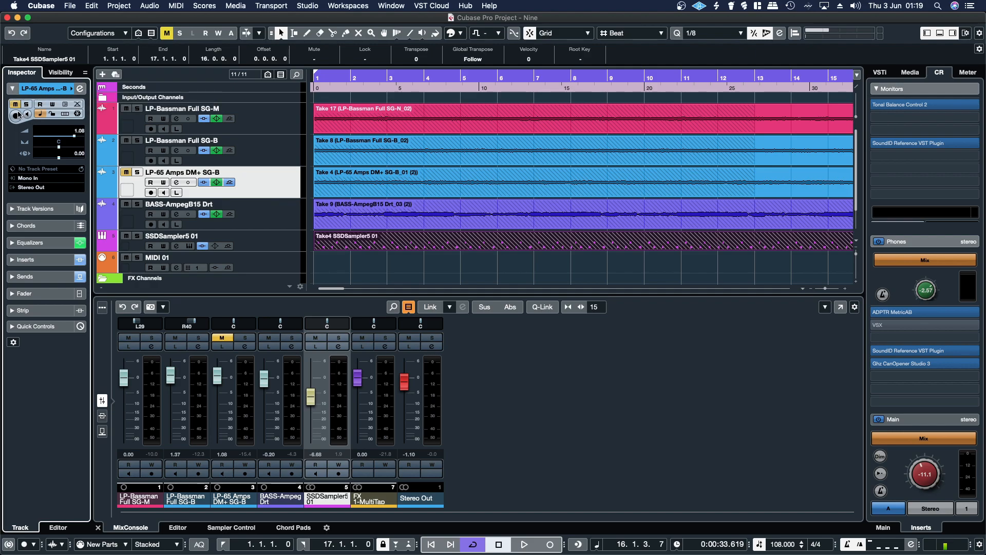
pyautogui.moveTo(65, 104)
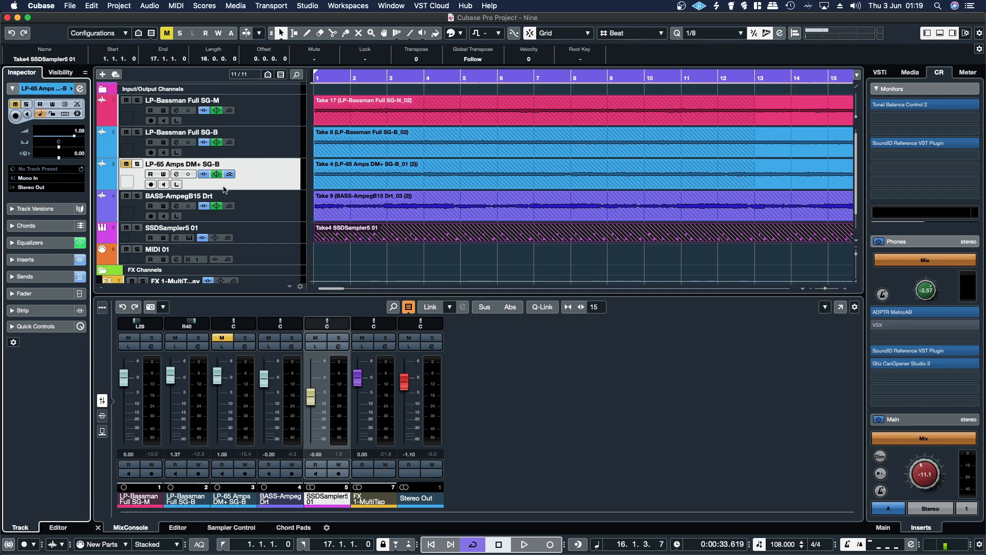
pyautogui.moveTo(65, 114)
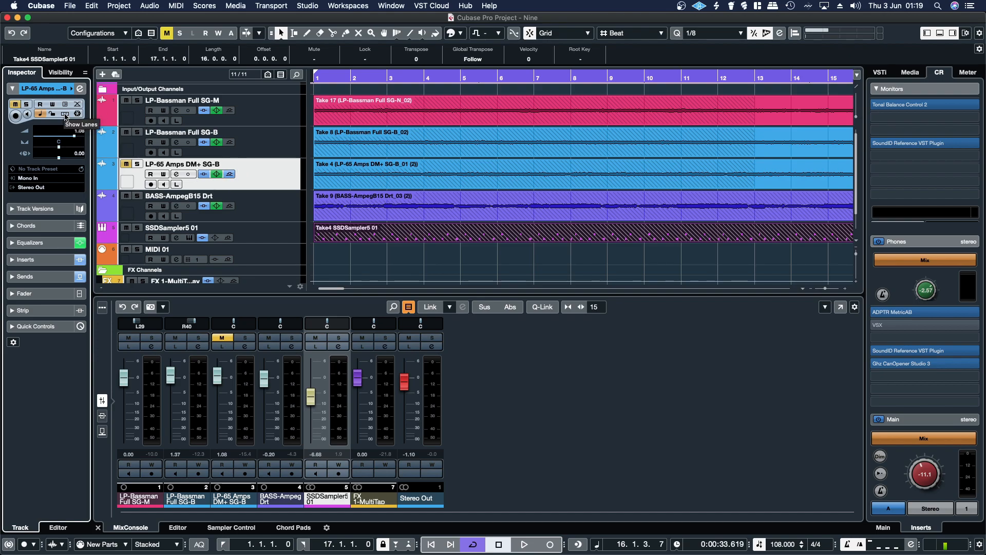
pyautogui.rightClick(243, 173)
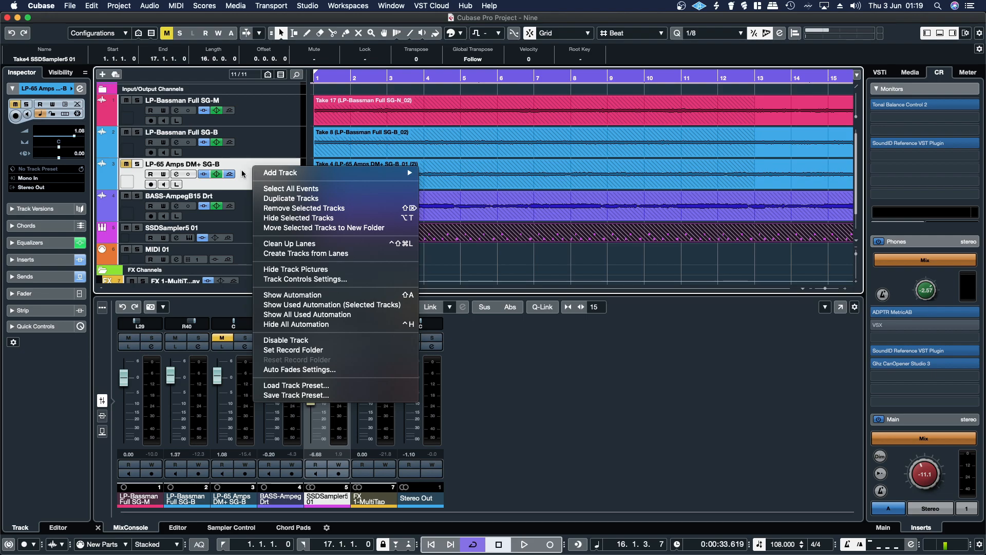
pyautogui.moveTo(306, 279)
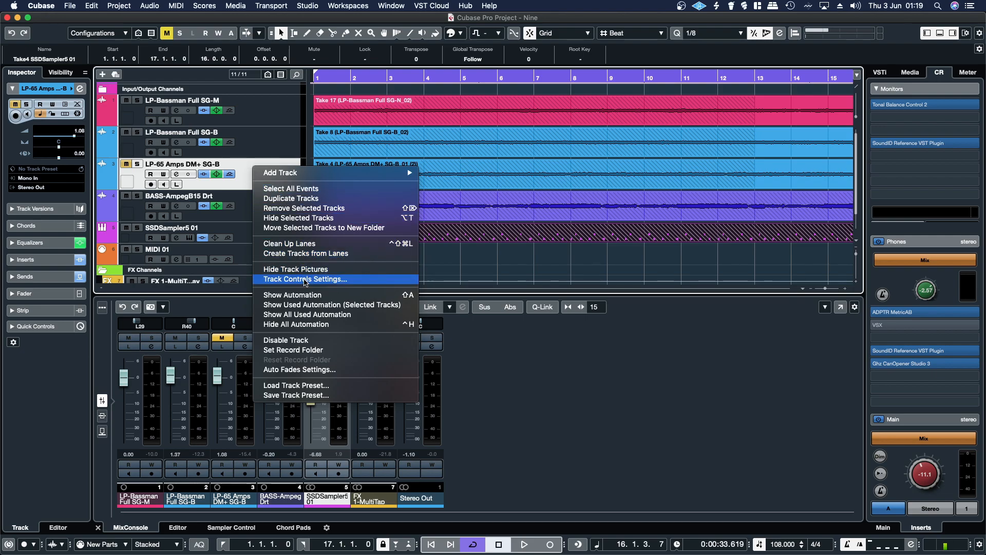
# In Track Controls Settings, move Lane Display Type from hidden to visible controls and apply.
pyautogui.click(305, 278)
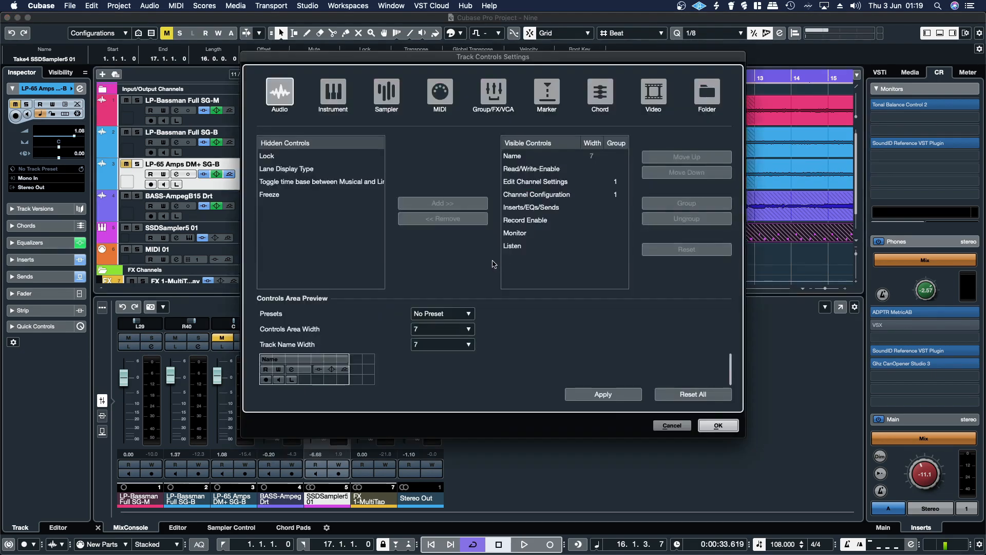
pyautogui.click(287, 168)
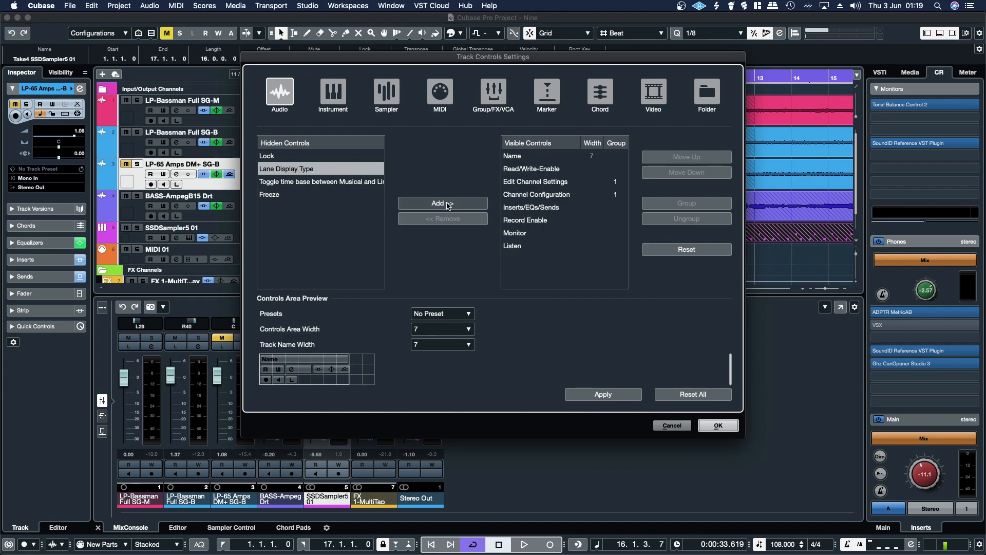
pyautogui.click(442, 203)
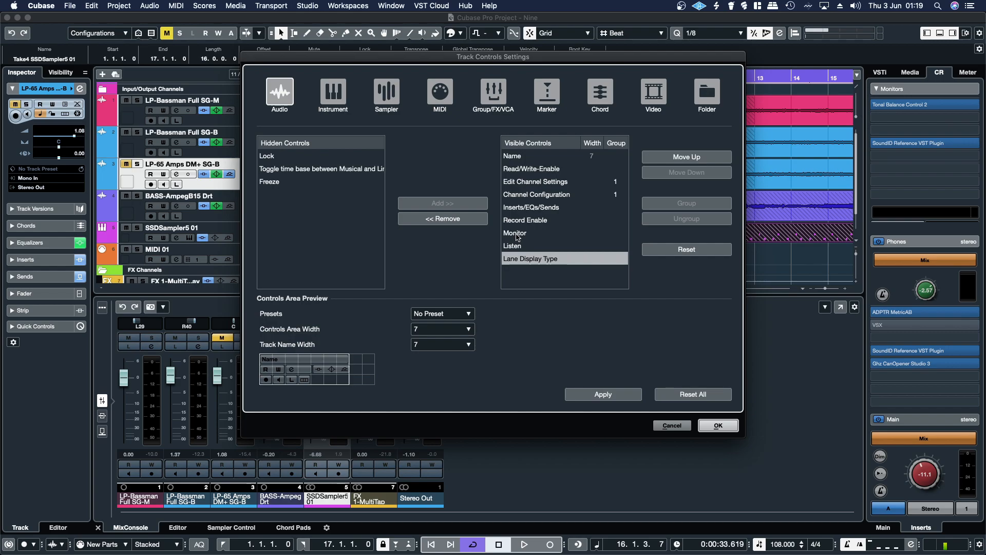
pyautogui.click(515, 233)
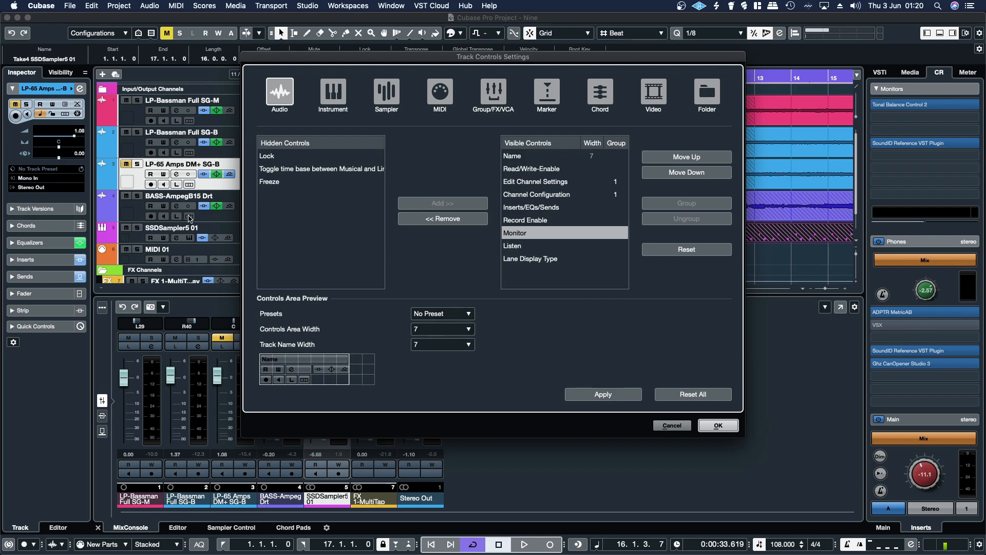
pyautogui.click(717, 425)
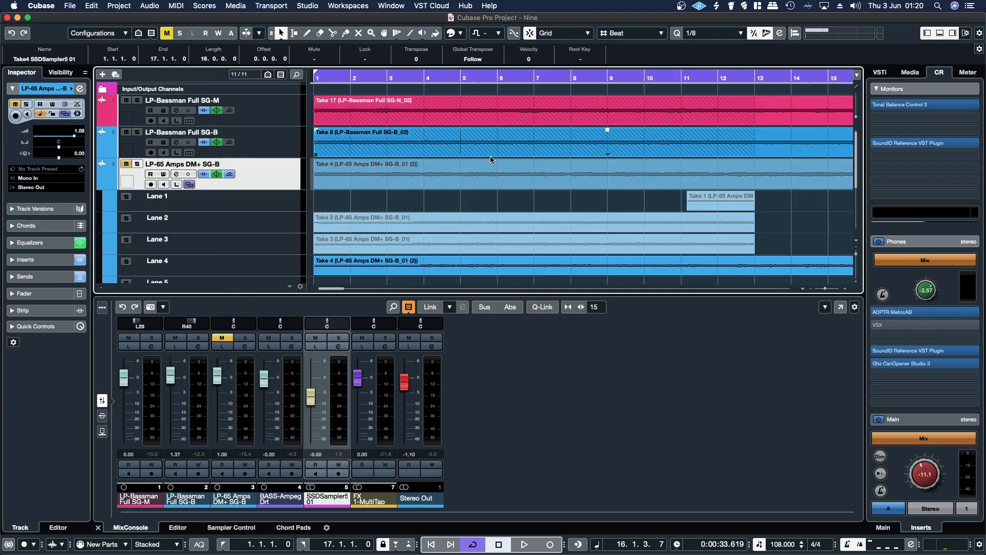